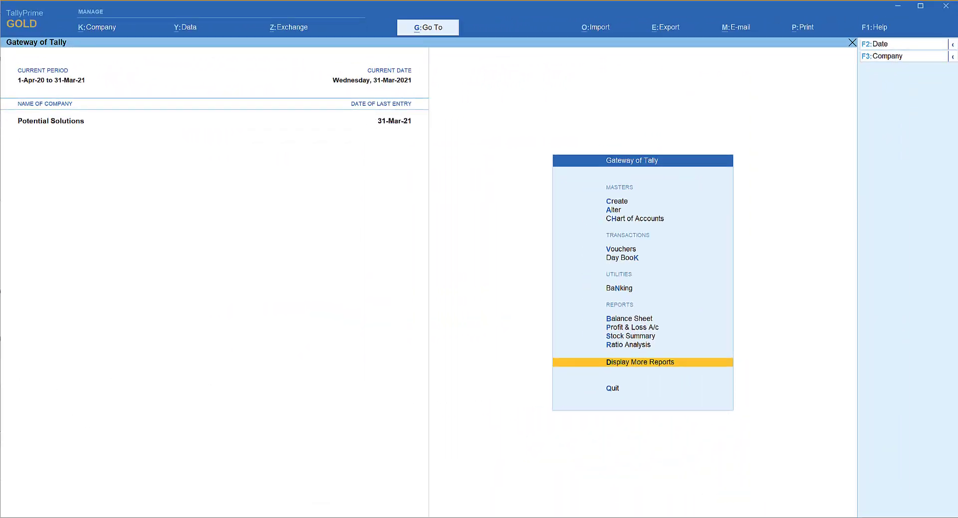
pyautogui.moveTo(309, 226)
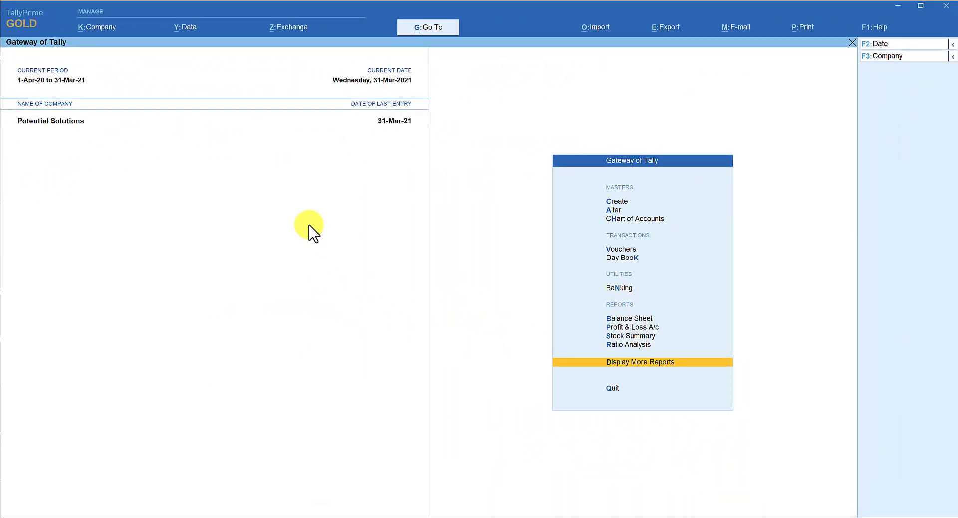
pyautogui.moveTo(428, 259)
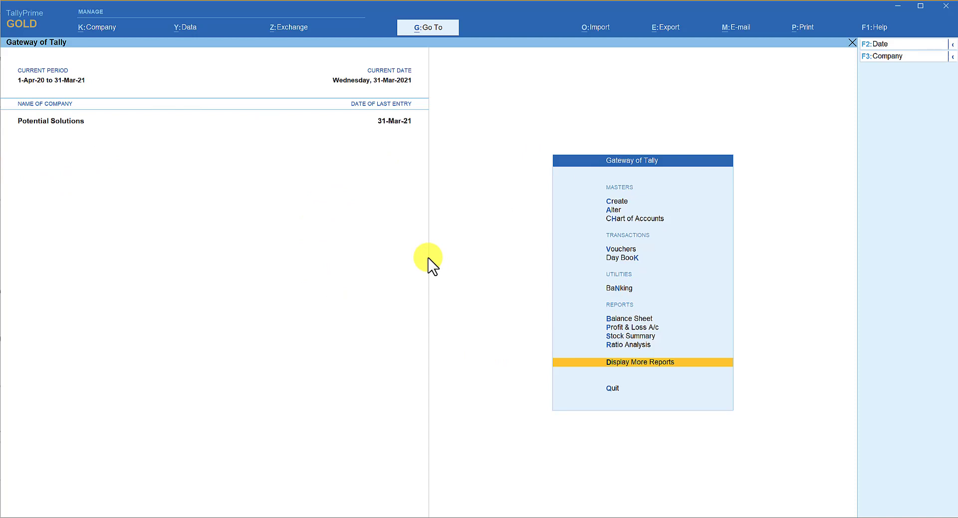
pyautogui.moveTo(313, 269)
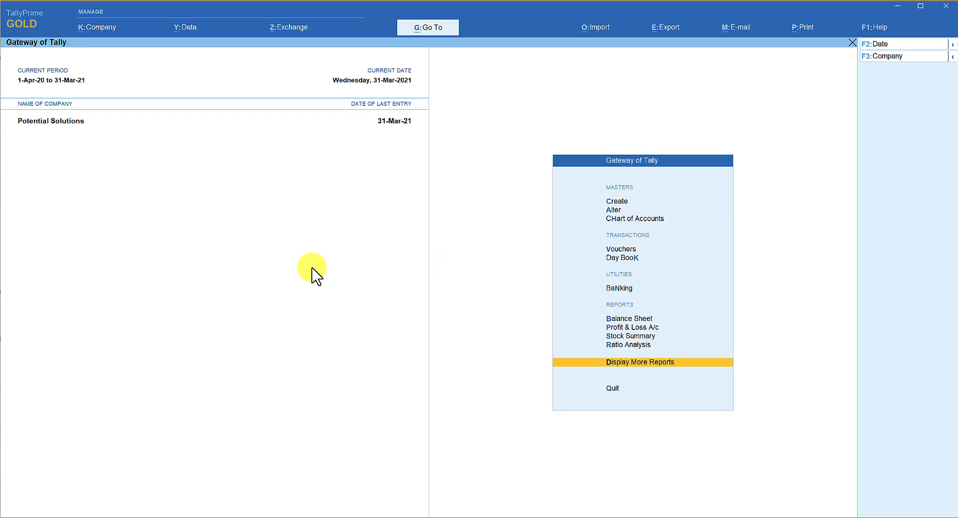
# - Compute 100+100 = 200 and 100*10% = 10 in the Ctrl+N calculator panel
pyautogui.press('ctrl+n')
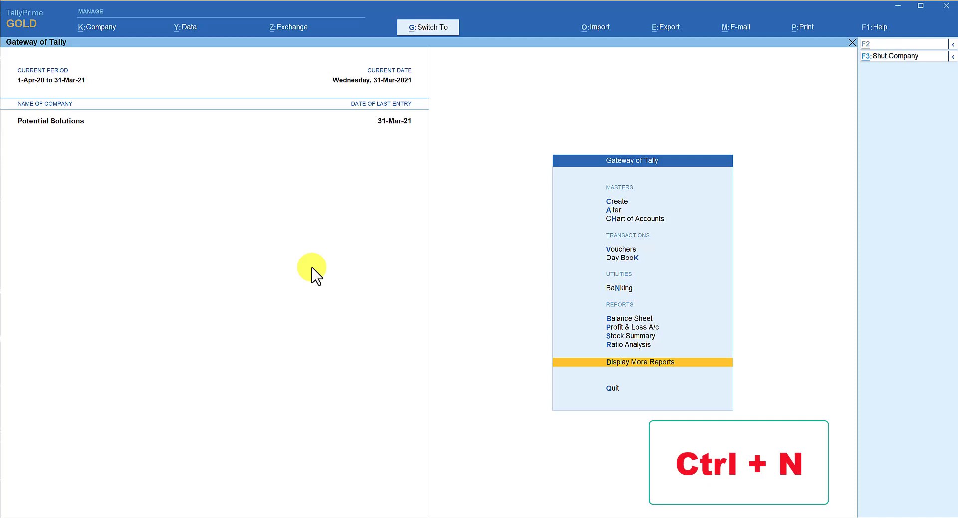
pyautogui.press('ctrl+n')
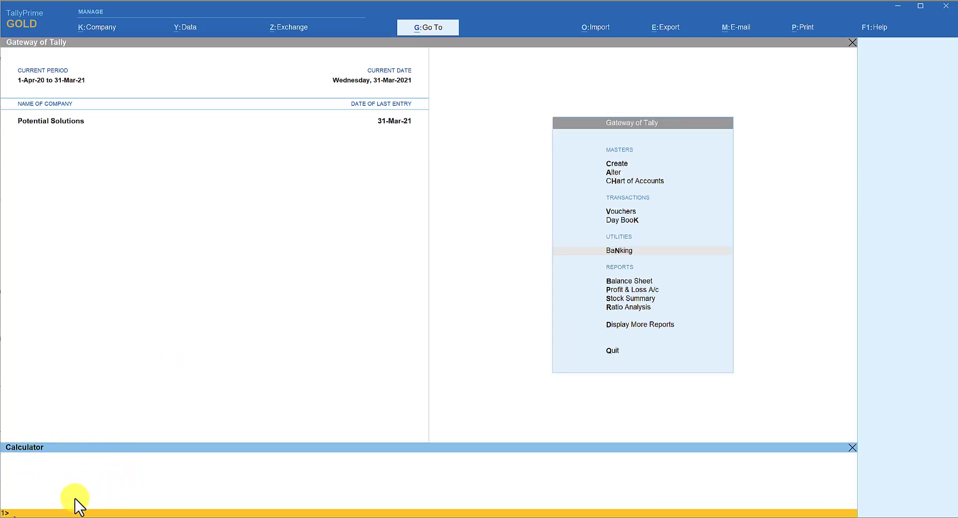
pyautogui.moveTo(24, 513)
pyautogui.write('100')
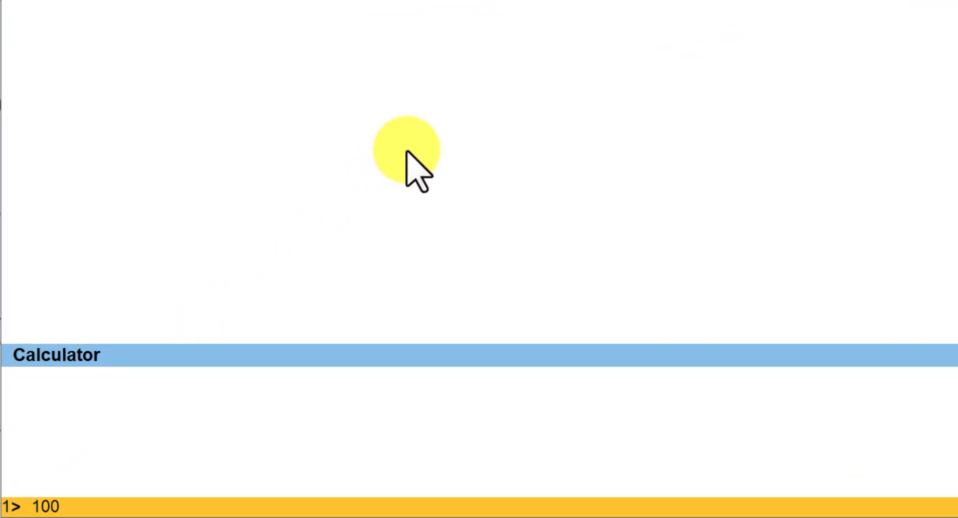
pyautogui.write('+100')
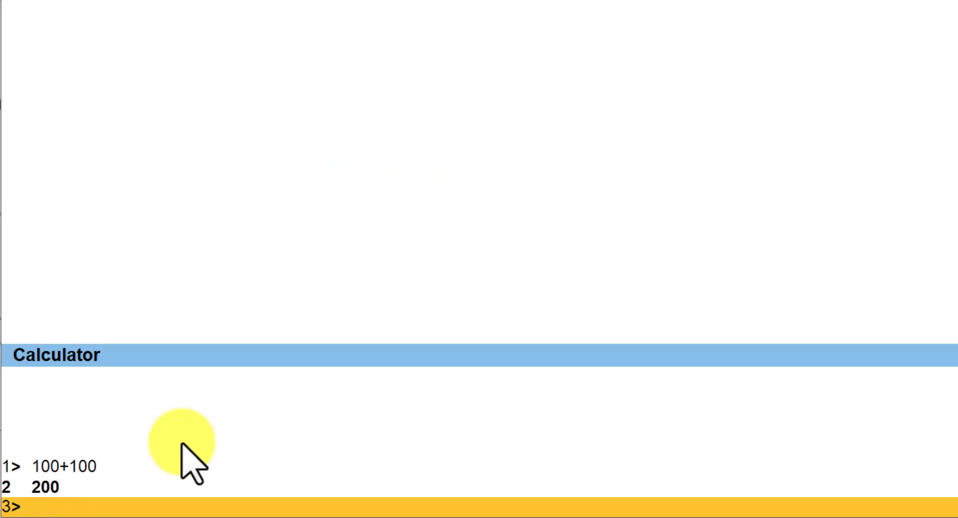
pyautogui.moveTo(251, 434)
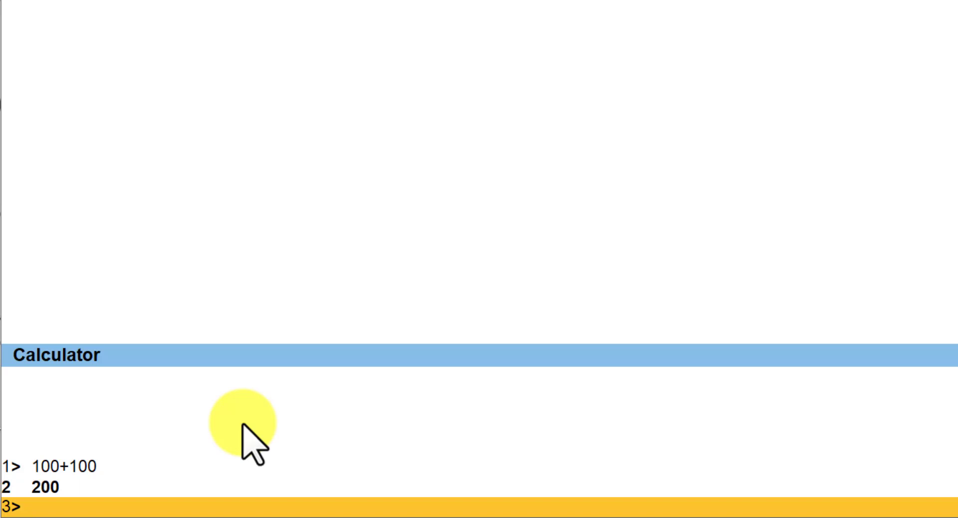
pyautogui.write('1')
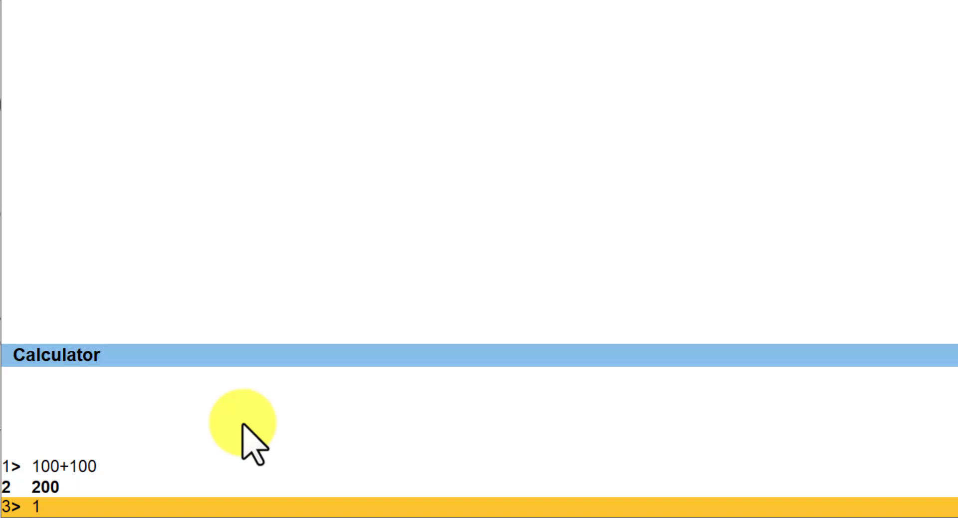
pyautogui.write('00*')
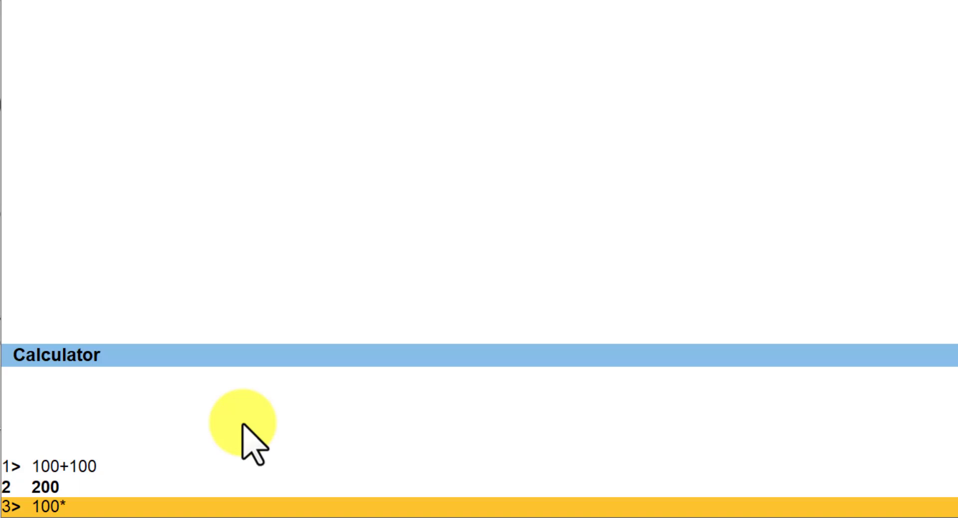
pyautogui.write('10%')
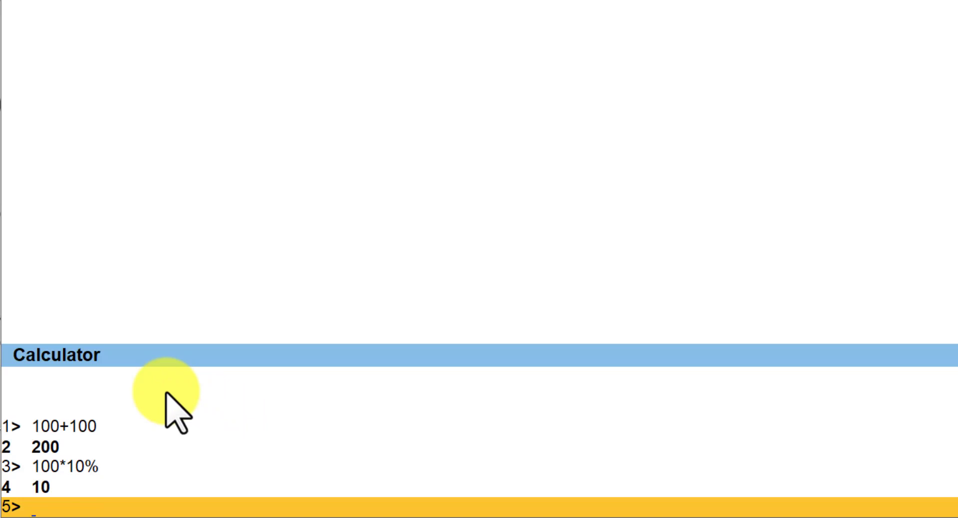
pyautogui.moveTo(92, 434)
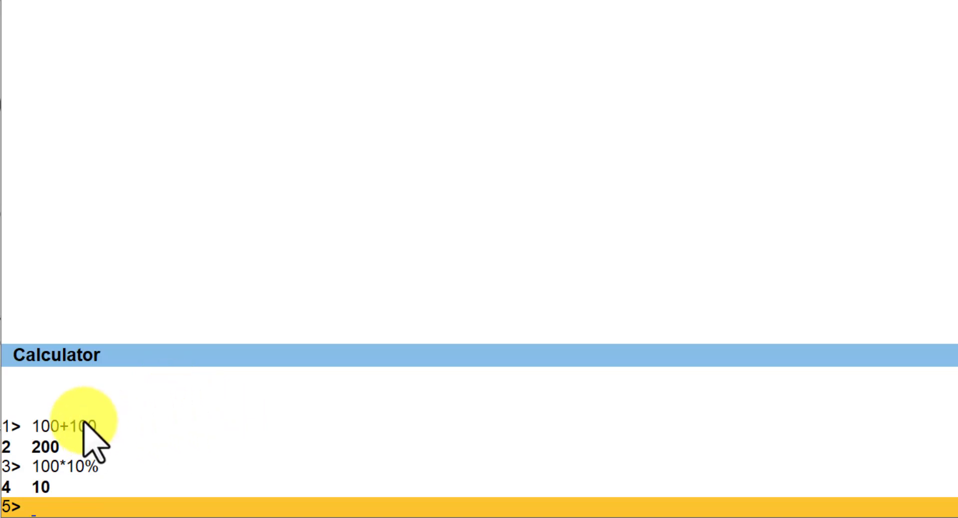
pyautogui.moveTo(333, 437)
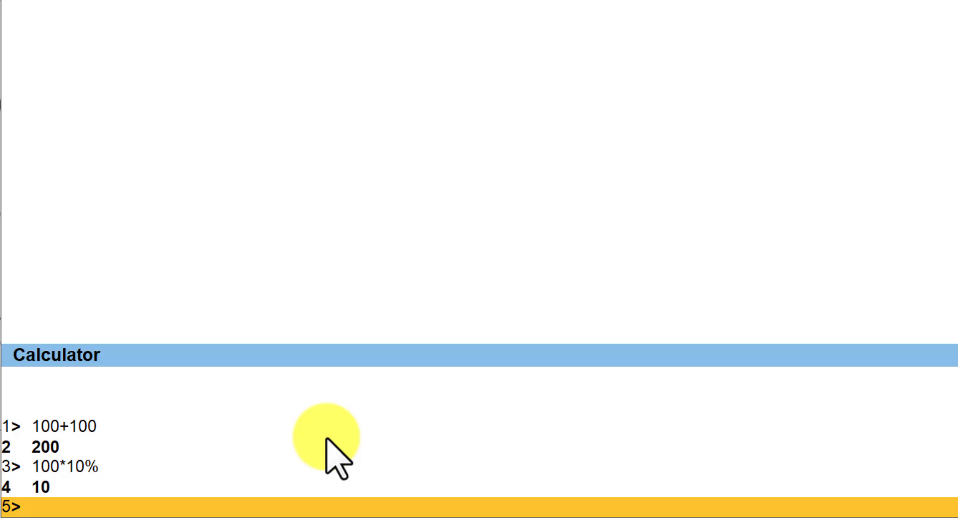
# - Close the calculator panel, leaving the Gateway of Tally menu on screen
pyautogui.click(31, 508)
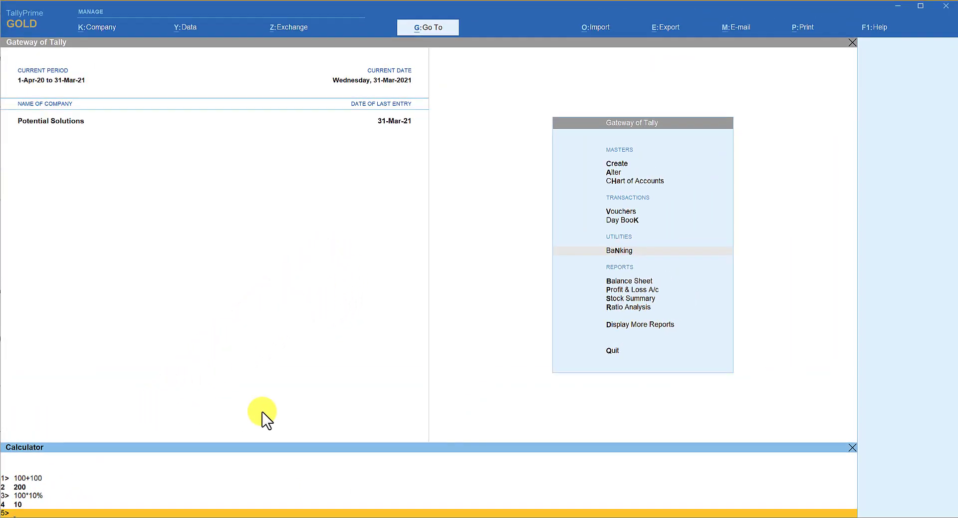
pyautogui.moveTo(849, 440)
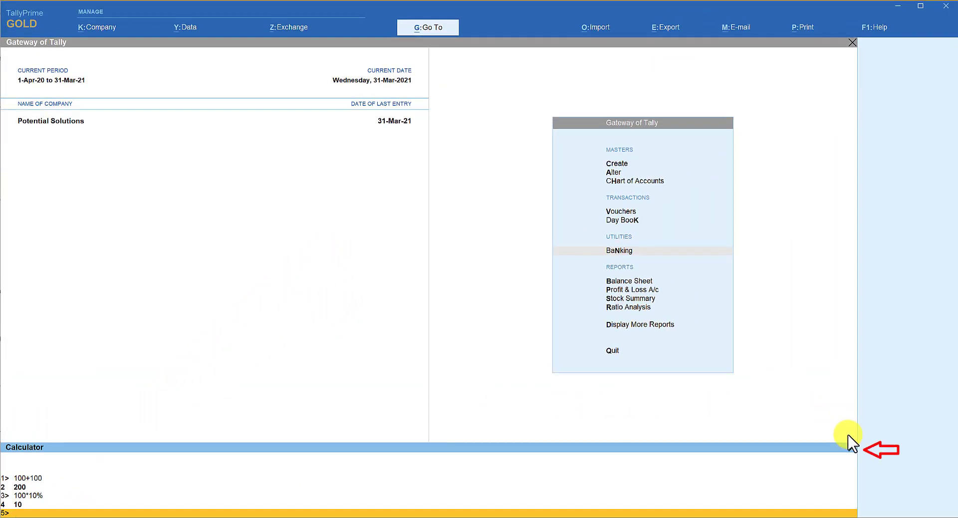
pyautogui.moveTo(853, 449)
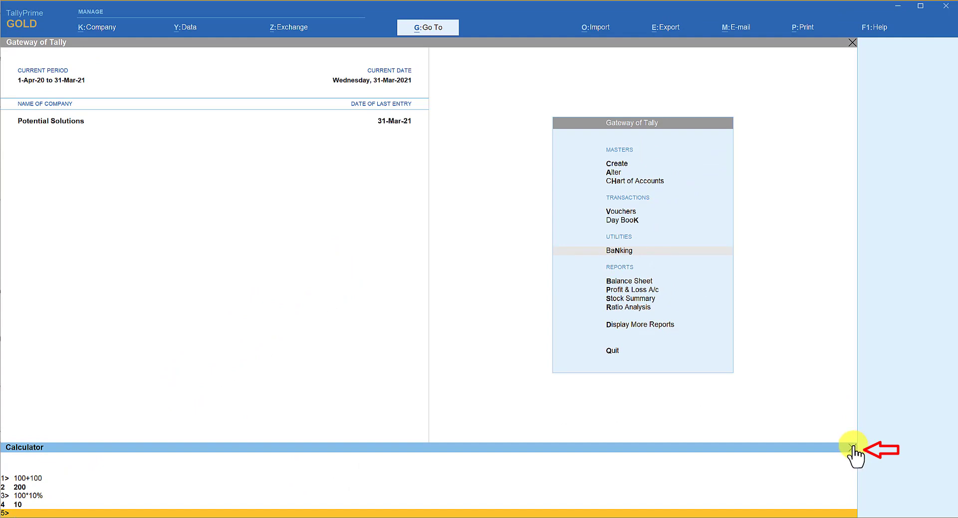
pyautogui.click(852, 447)
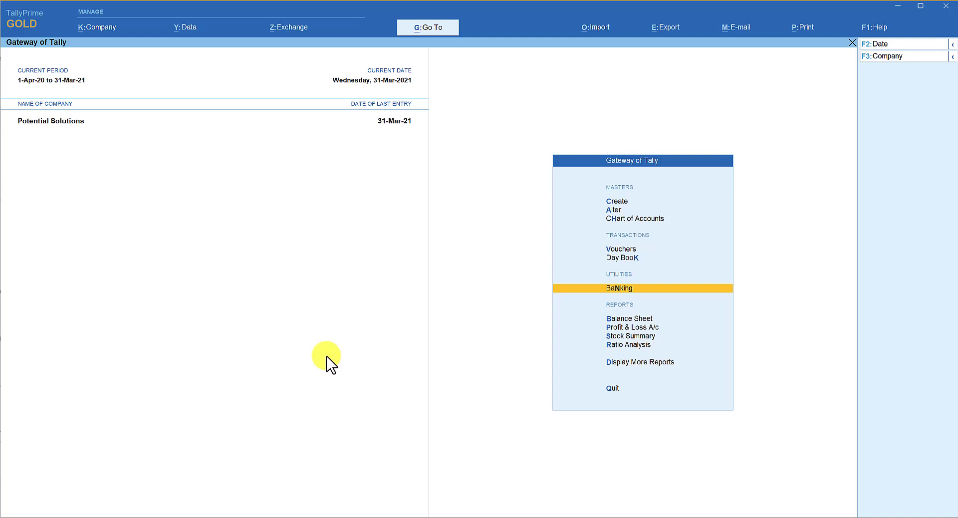
pyautogui.click(428, 28)
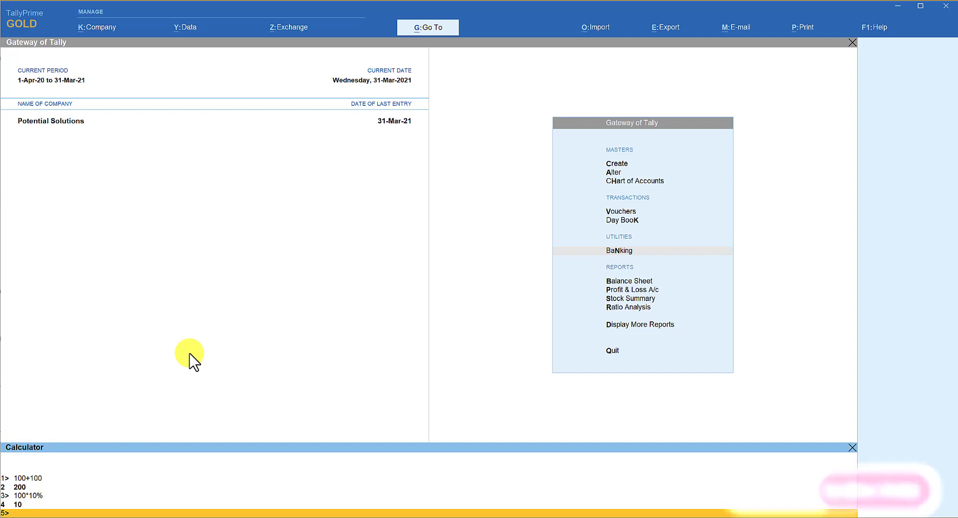
pyautogui.moveTo(839, 451)
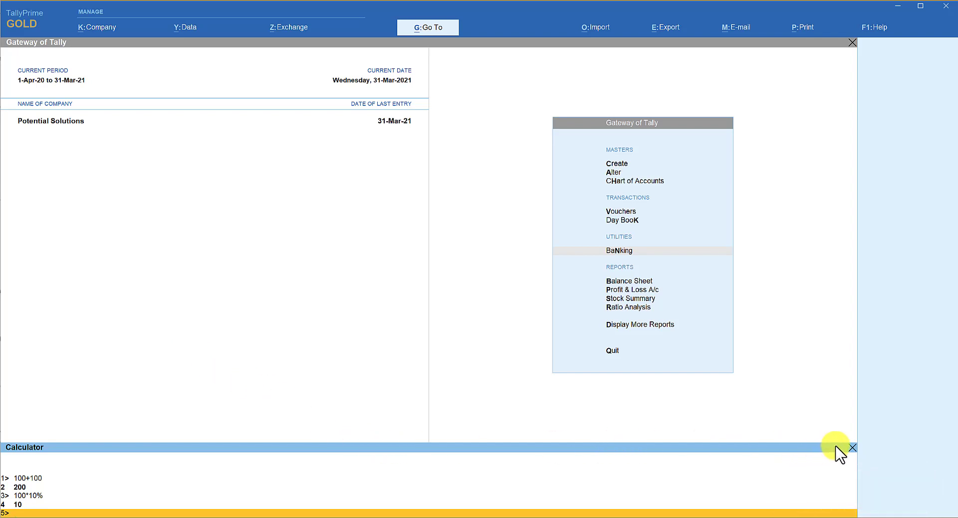
pyautogui.click(852, 448)
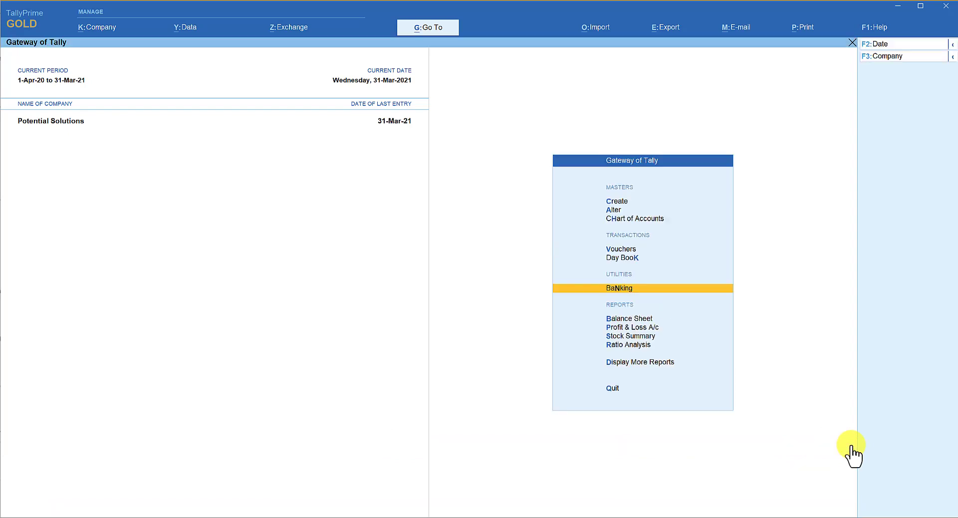
pyautogui.moveTo(194, 436)
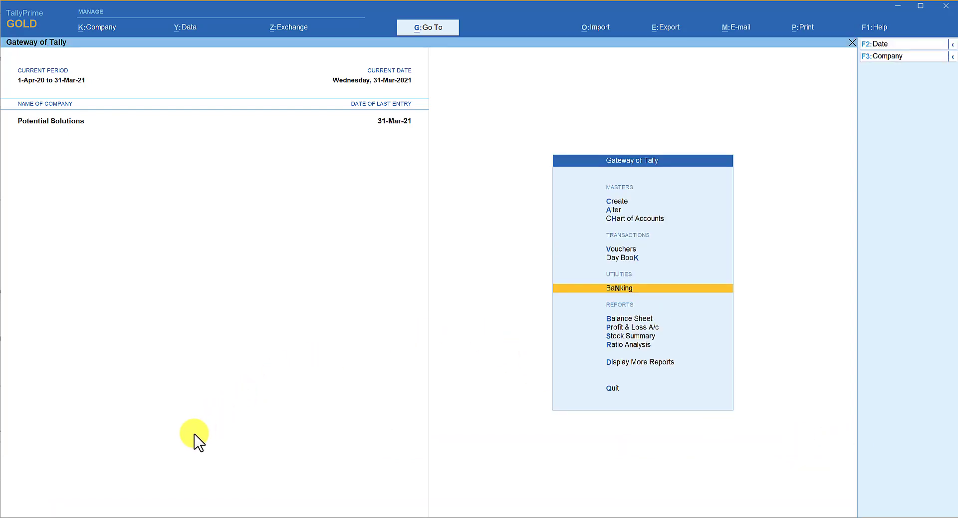
pyautogui.moveTo(208, 407)
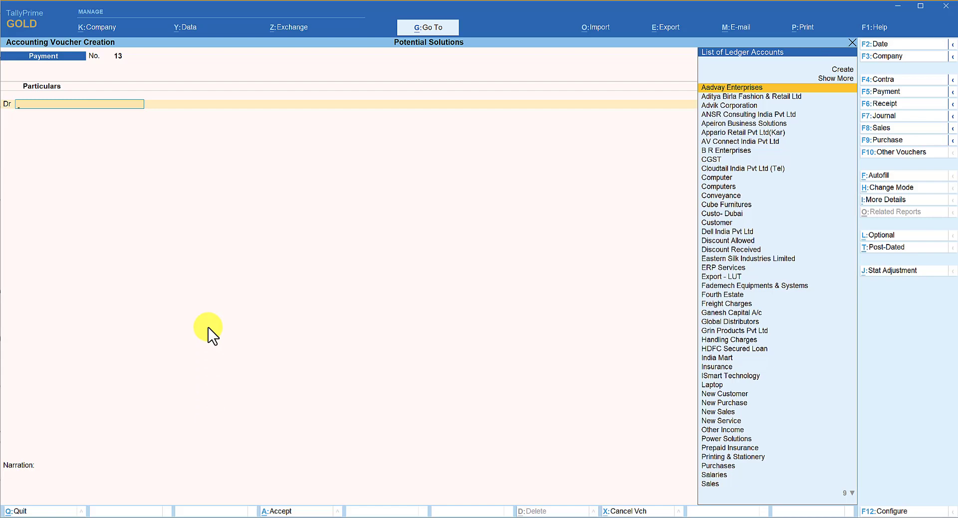
# - Choose Conveyance as the debit ledger in new Payment voucher No. 13
pyautogui.write('Conveyance')
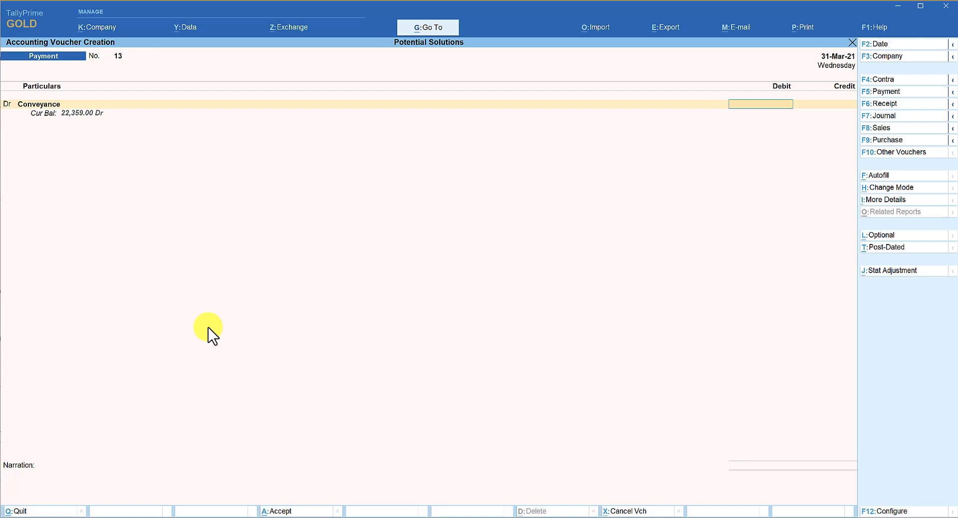
pyautogui.press('alt+c')
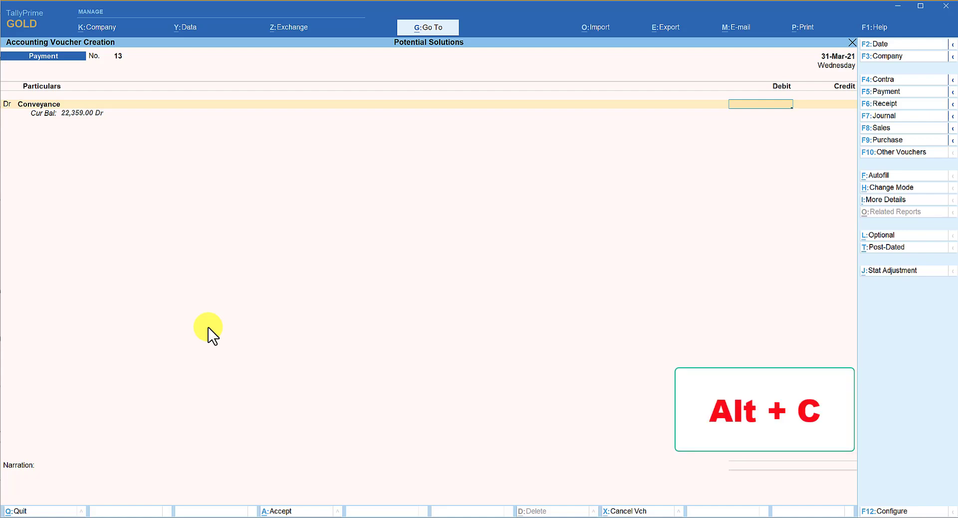
# - Calculate 1250*5 to debit Conveyance 6,250, crediting Cash the same amount
pyautogui.press('alt+c')
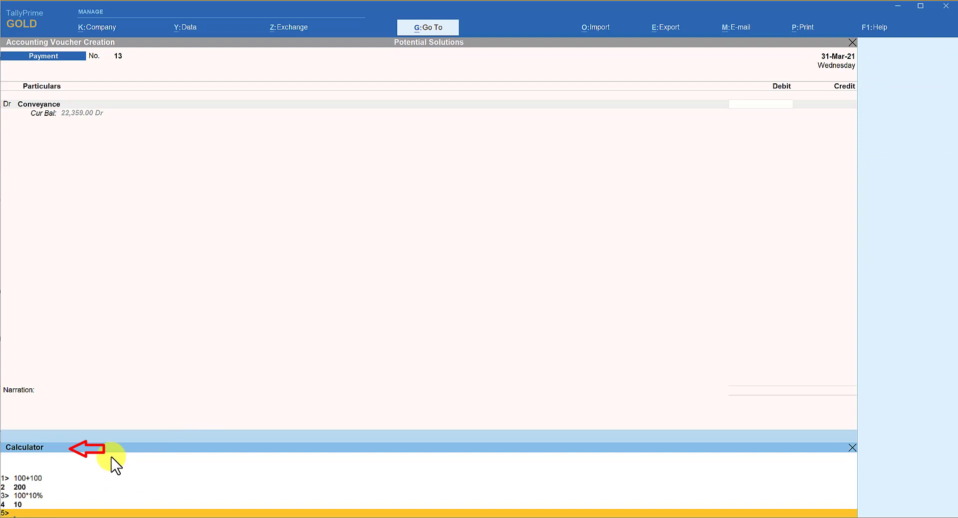
pyautogui.moveTo(144, 370)
pyautogui.write('1250')
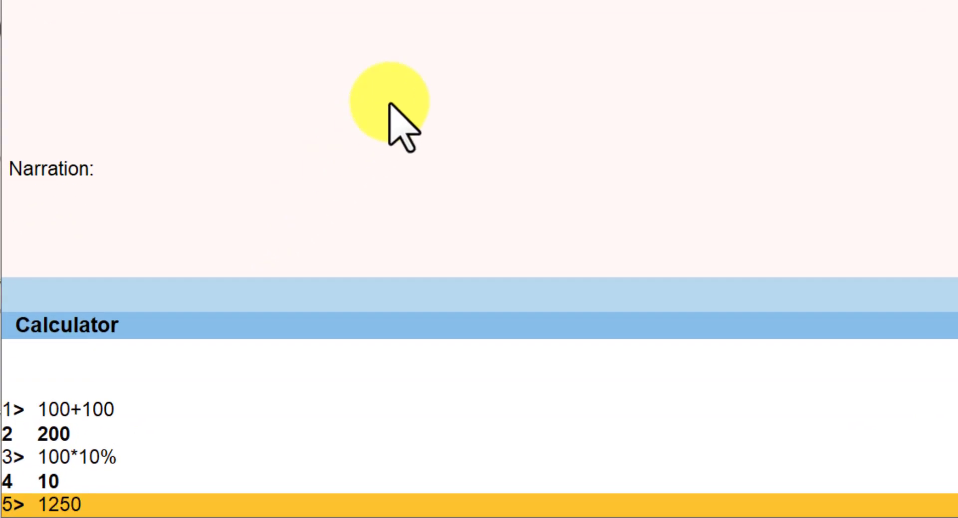
pyautogui.write('*5')
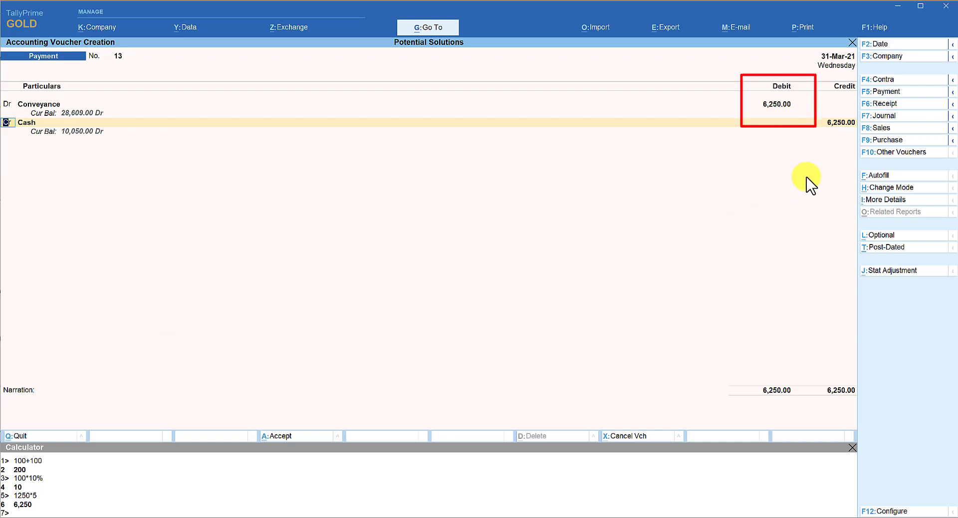
pyautogui.moveTo(807, 104)
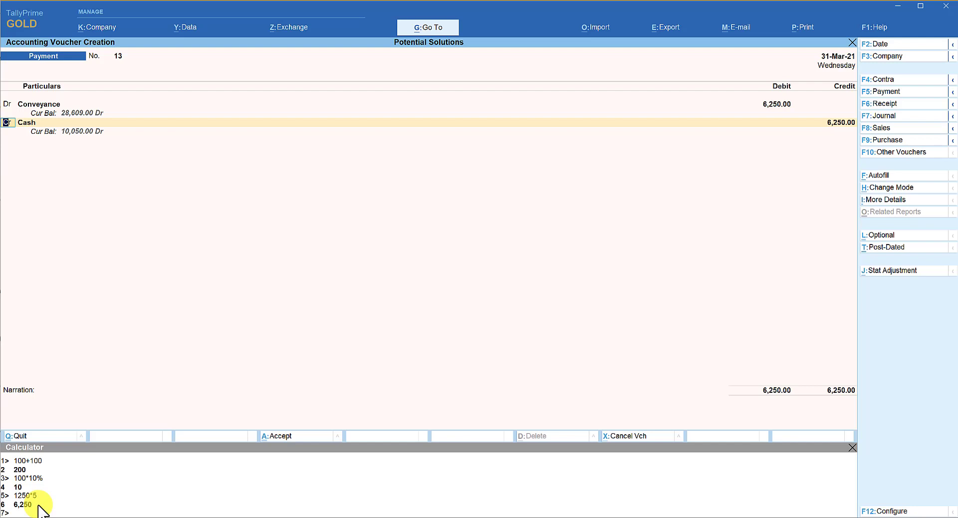
pyautogui.moveTo(316, 281)
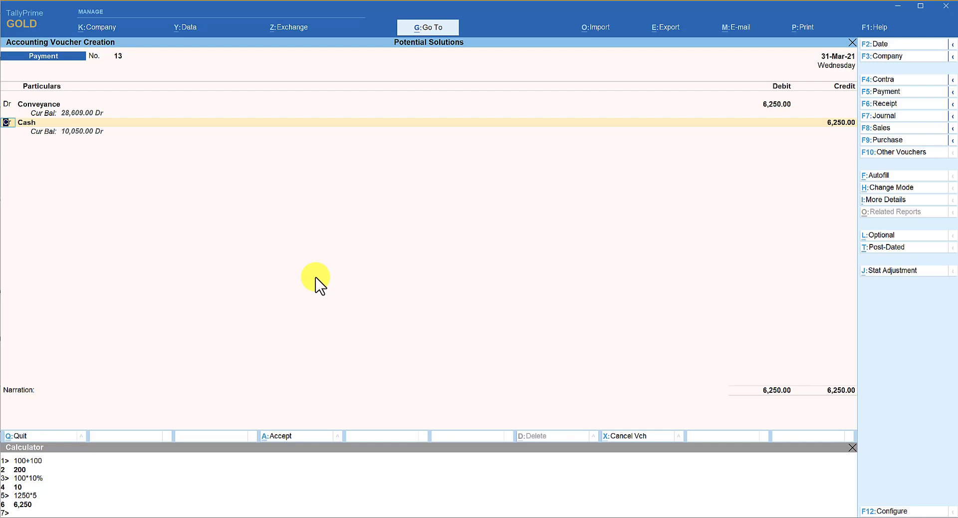
pyautogui.moveTo(280, 339)
pyautogui.write('1250*5')
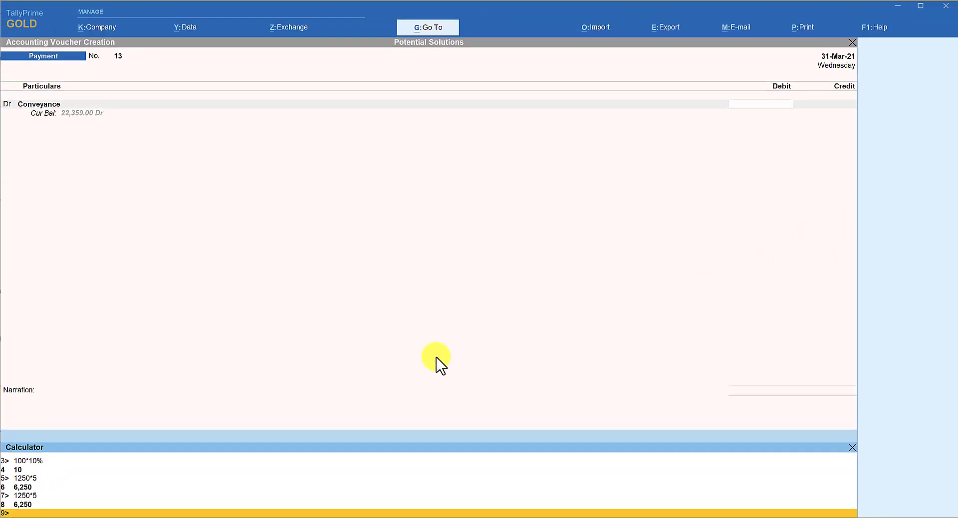
pyautogui.moveTo(580, 232)
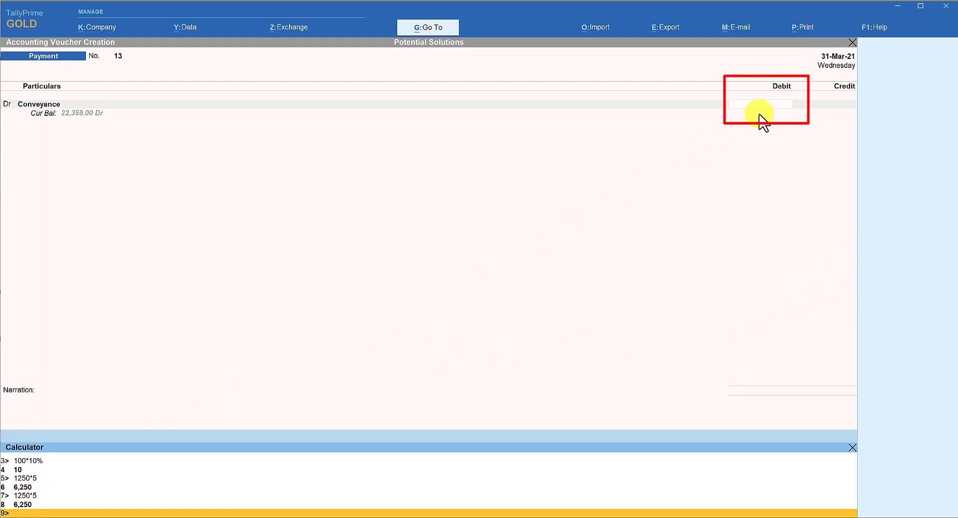
pyautogui.moveTo(743, 91)
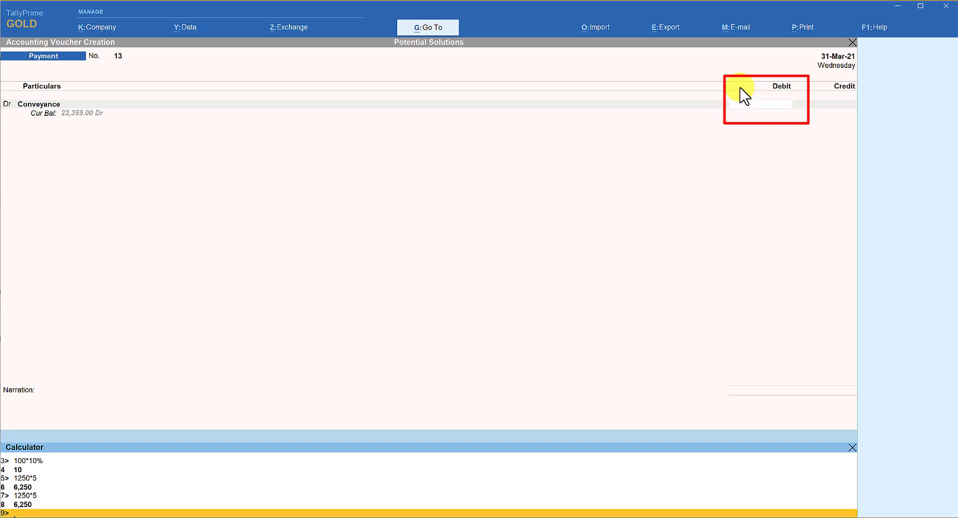
pyautogui.moveTo(617, 222)
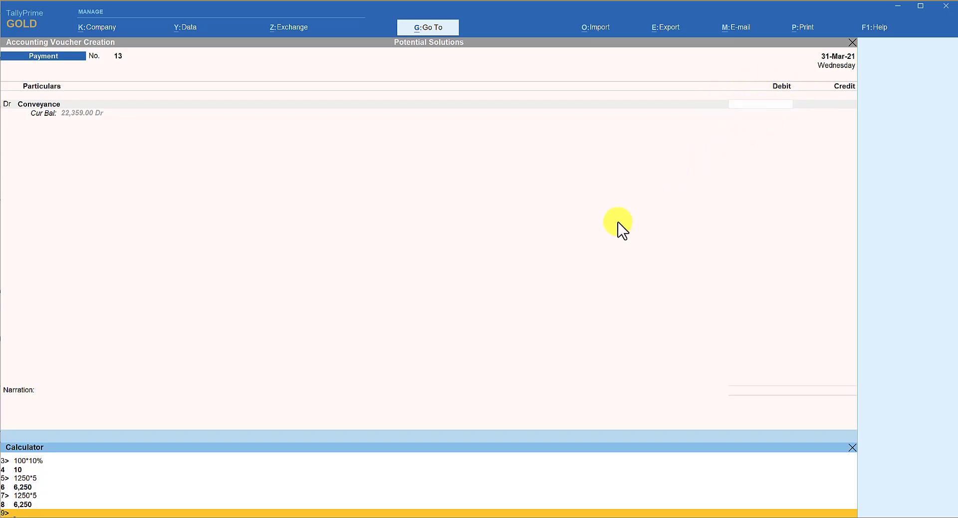
pyautogui.moveTo(561, 268)
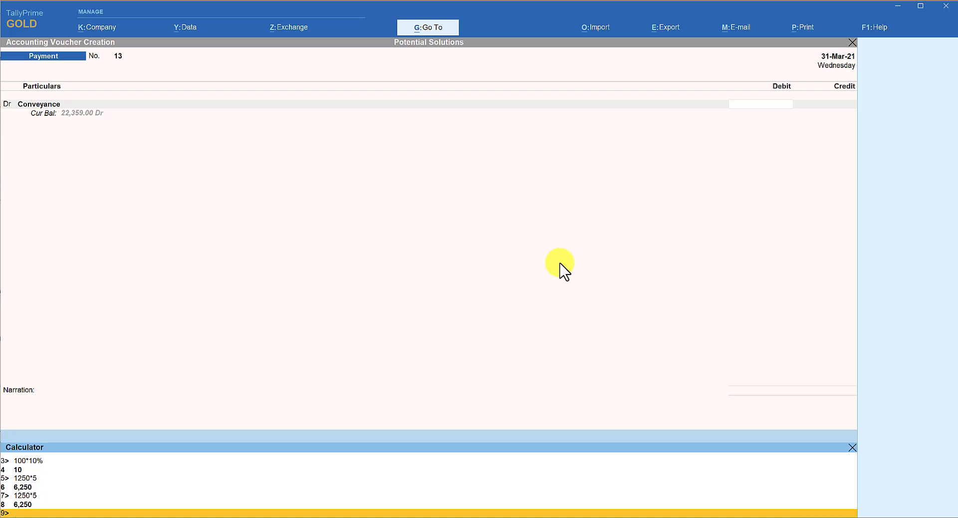
pyautogui.moveTo(59, 477)
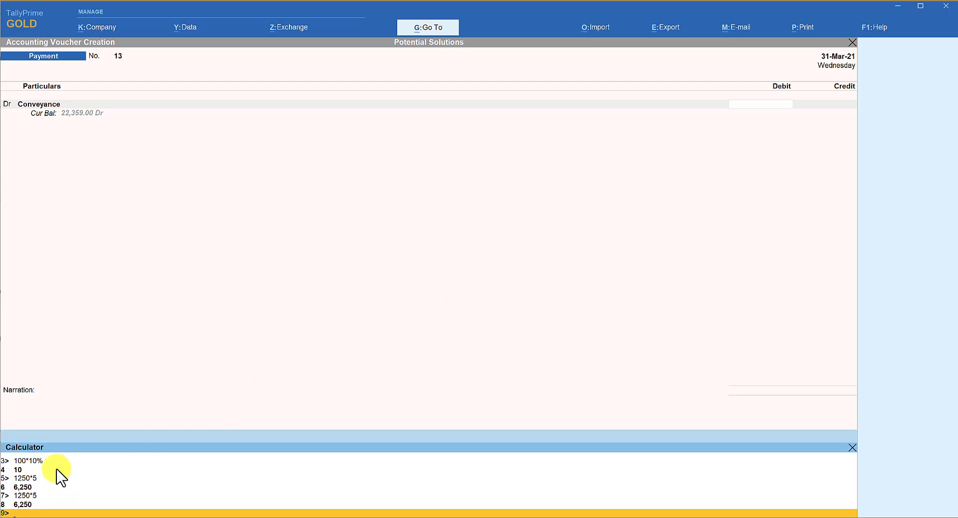
pyautogui.moveTo(49, 501)
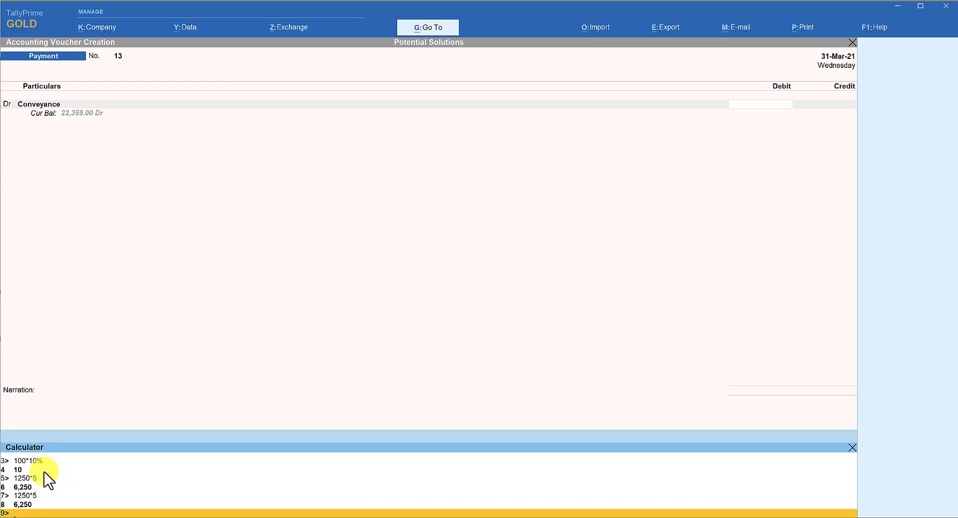
pyautogui.moveTo(220, 252)
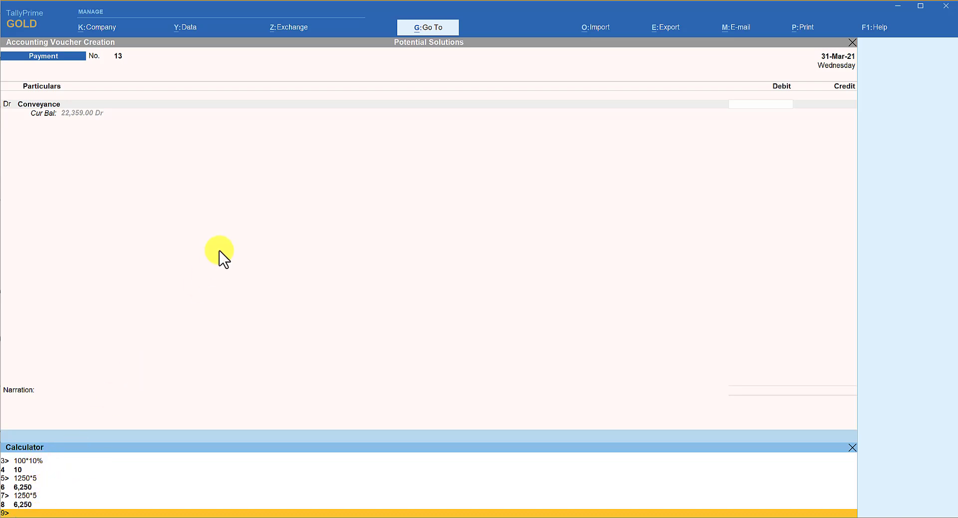